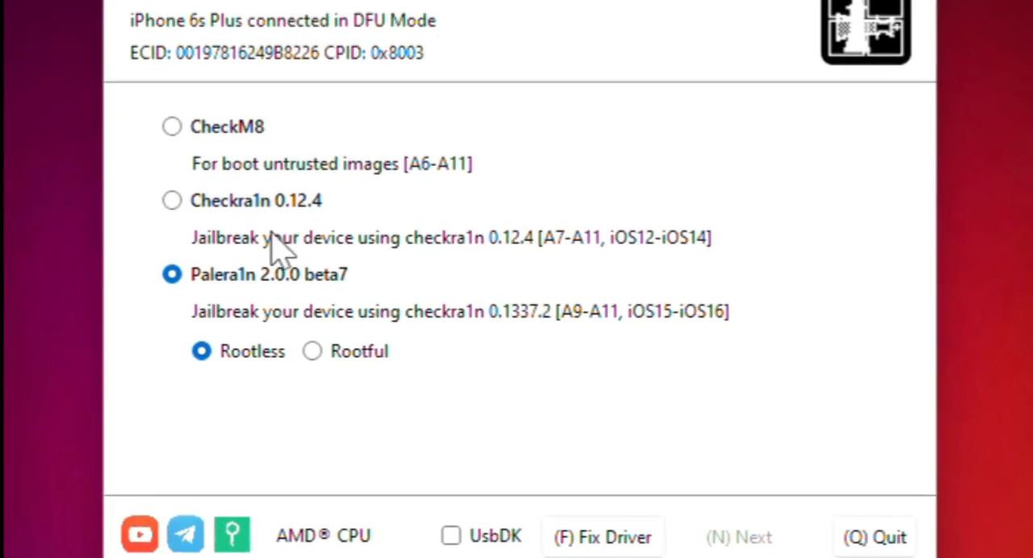
Try the rootful and CheckM8 options, reselect Palera1n, then attempt to continue
{"action": "left_click", "coordinate": [311, 351]}
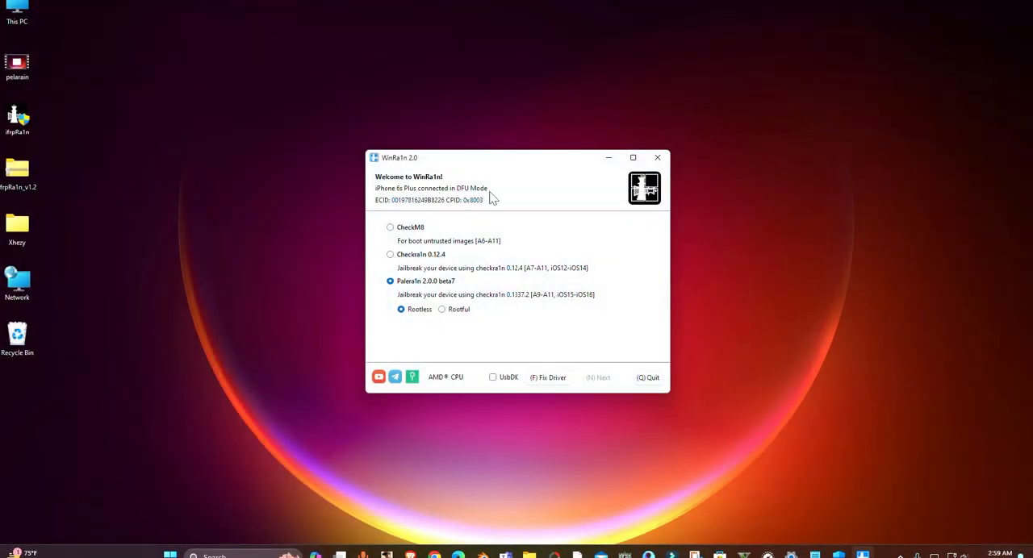
{"action": "left_click", "coordinate": [442, 309]}
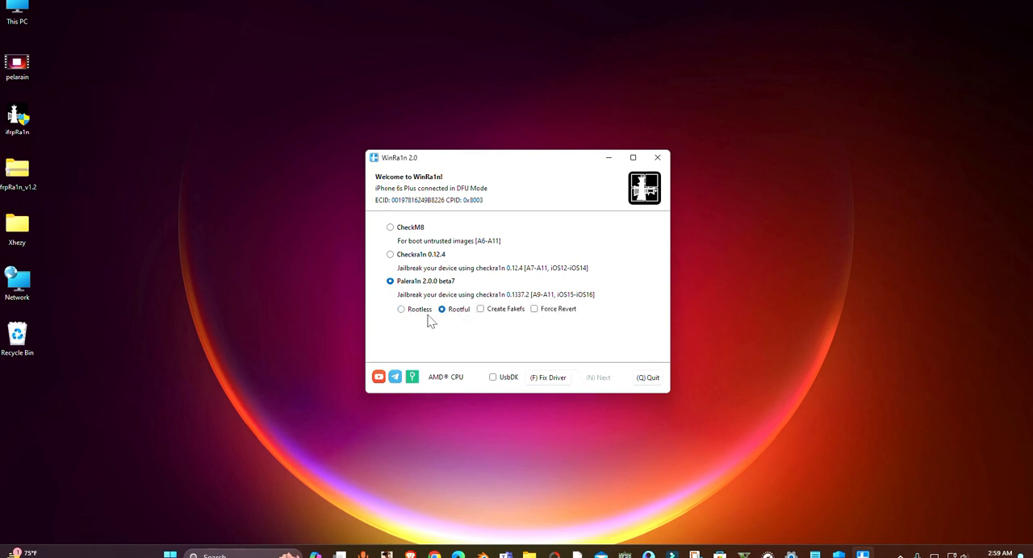
{"action": "left_click", "coordinate": [391, 227]}
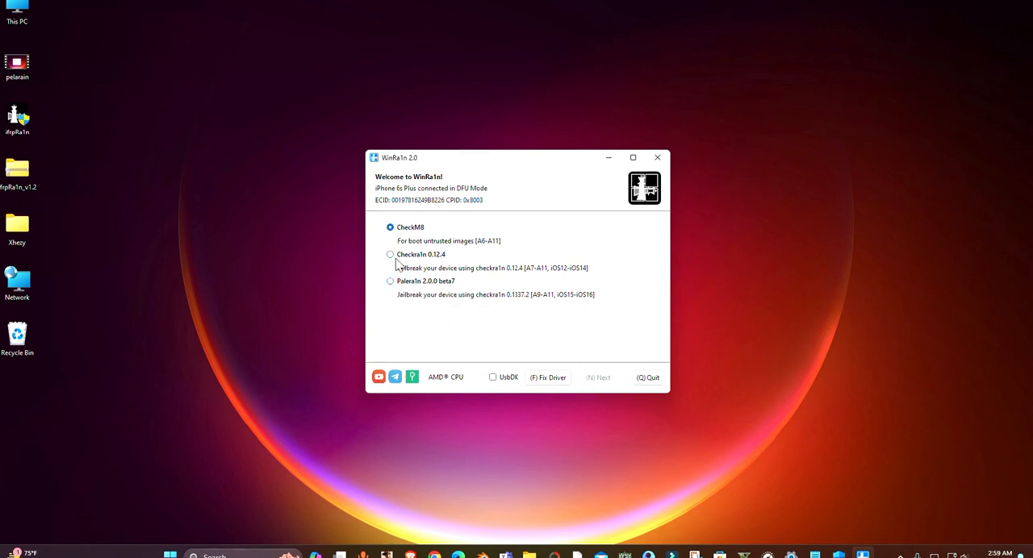
{"action": "left_click", "coordinate": [391, 281]}
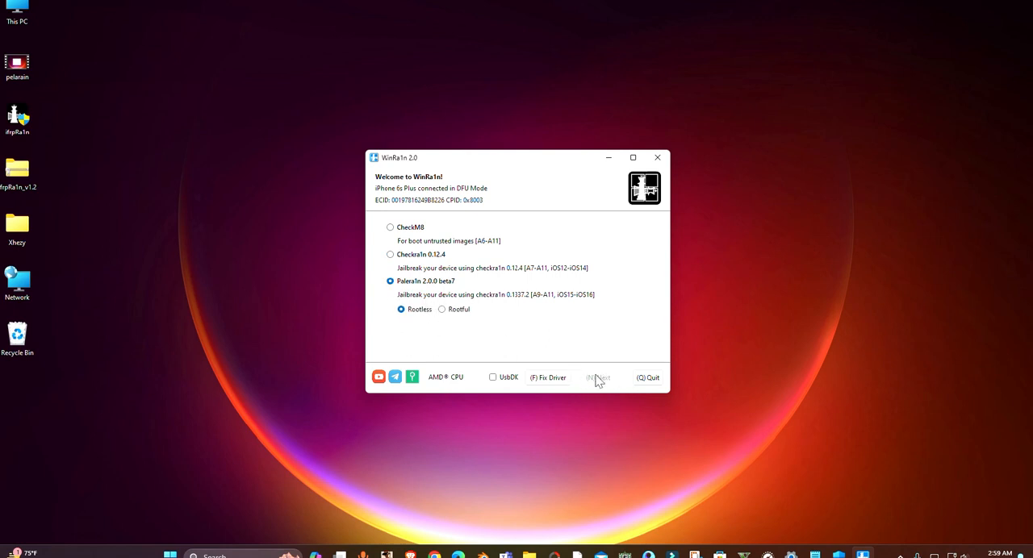
{"action": "left_click", "coordinate": [492, 377]}
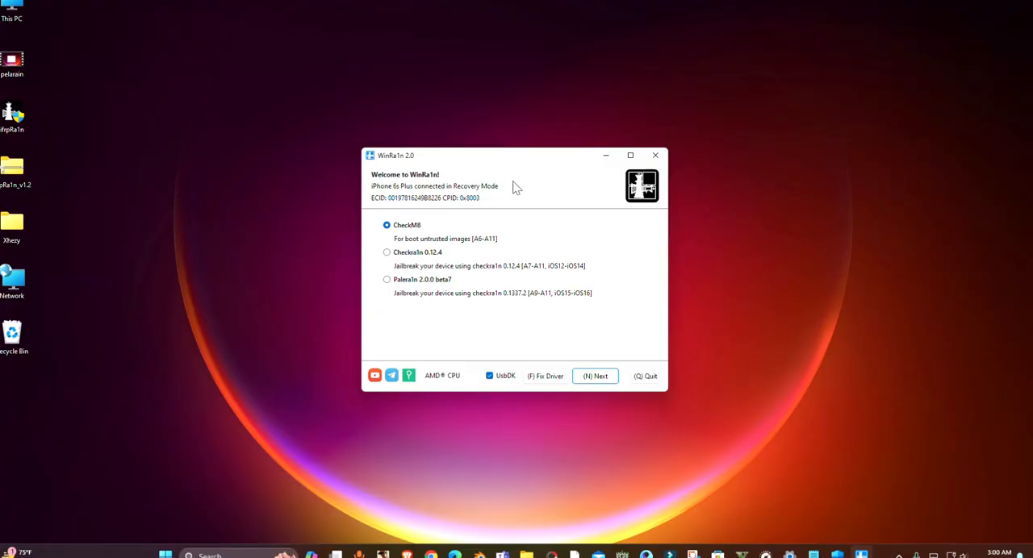
Select Palera1n 2.0.0 beta7 rootless and proceed to the DFU-mode instruction screen
{"action": "left_click", "coordinate": [387, 280]}
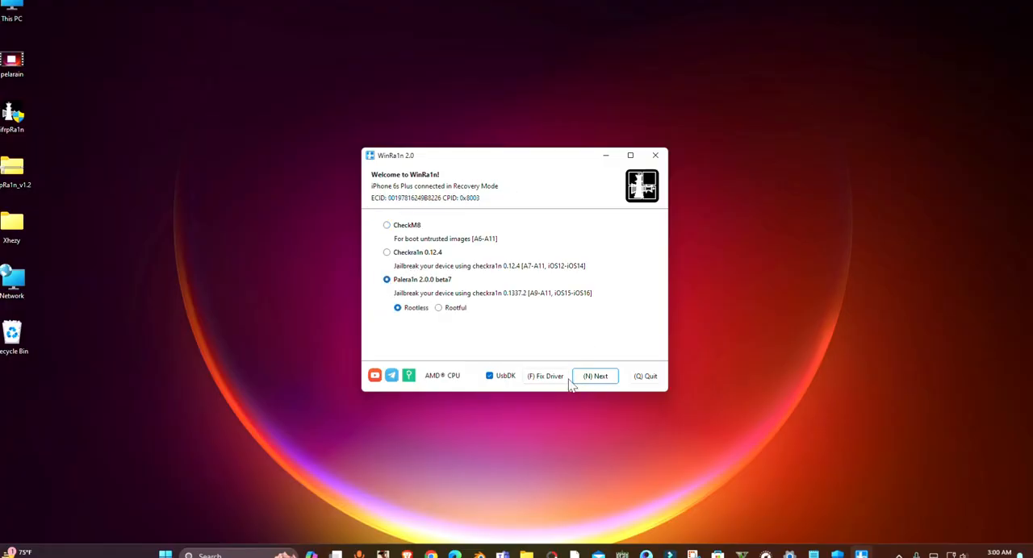
{"action": "left_click", "coordinate": [596, 376]}
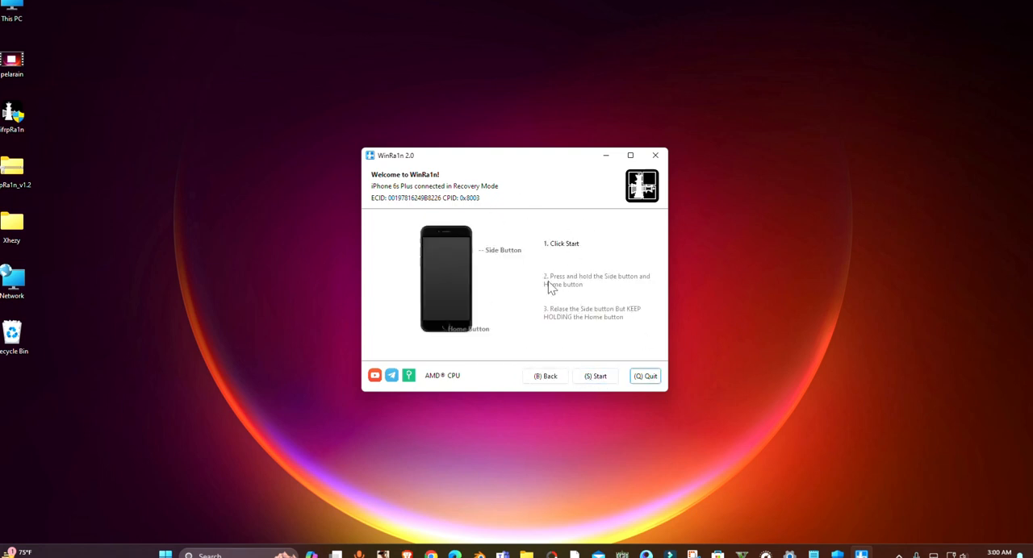
{"action": "mouse_move", "coordinate": [567, 315]}
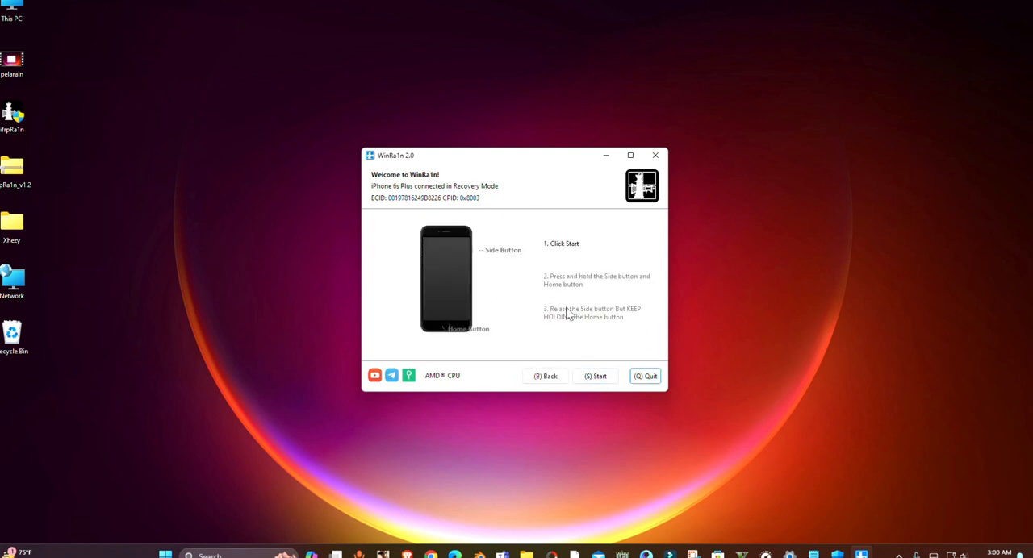
{"action": "mouse_move", "coordinate": [563, 337]}
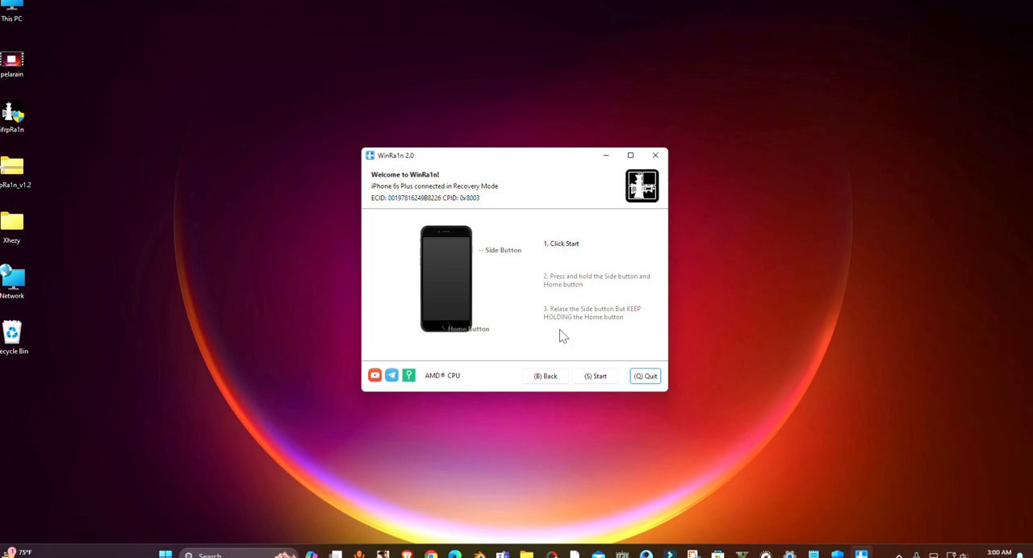